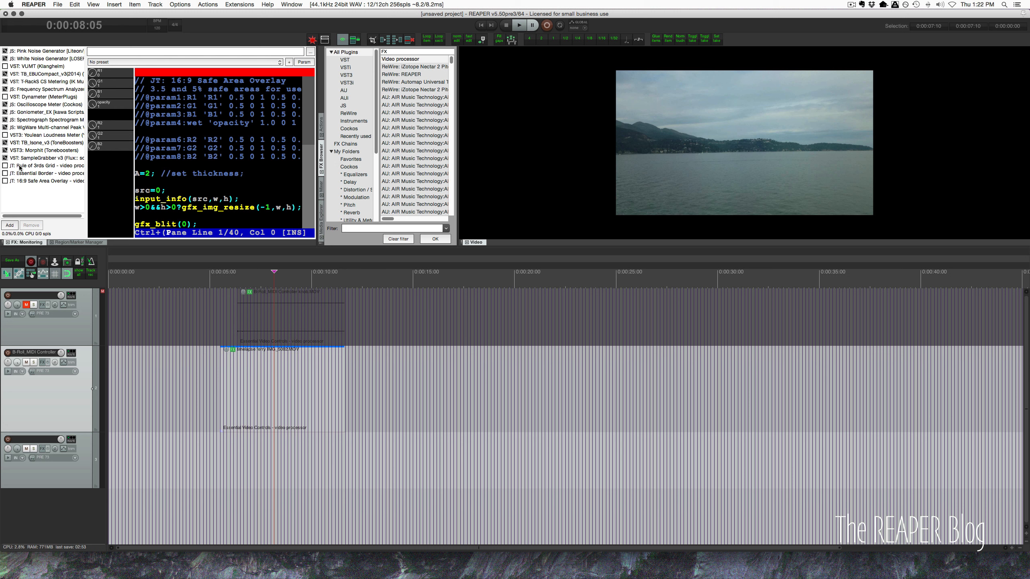
mouse_move(29, 189)
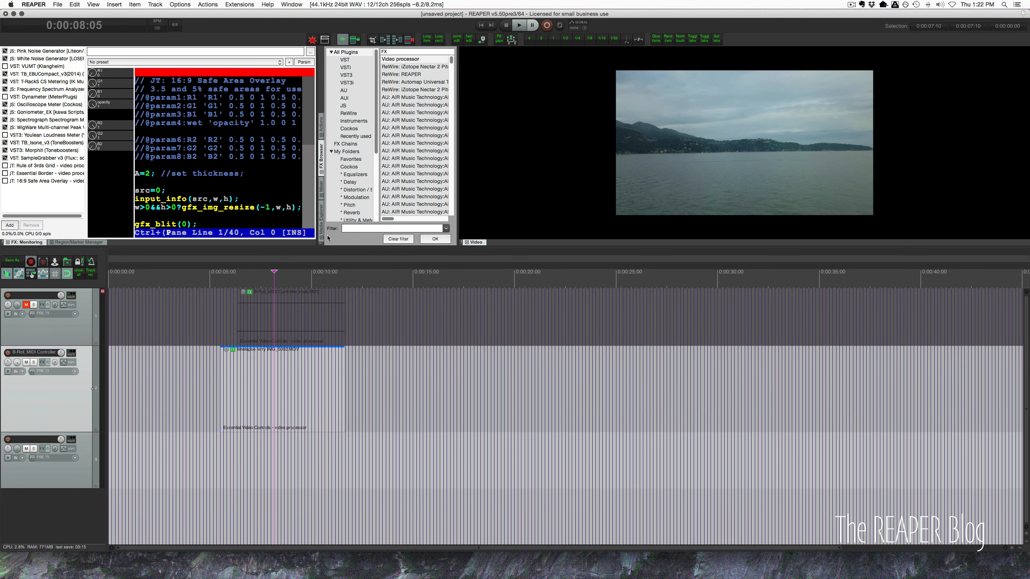
mouse_move(713, 266)
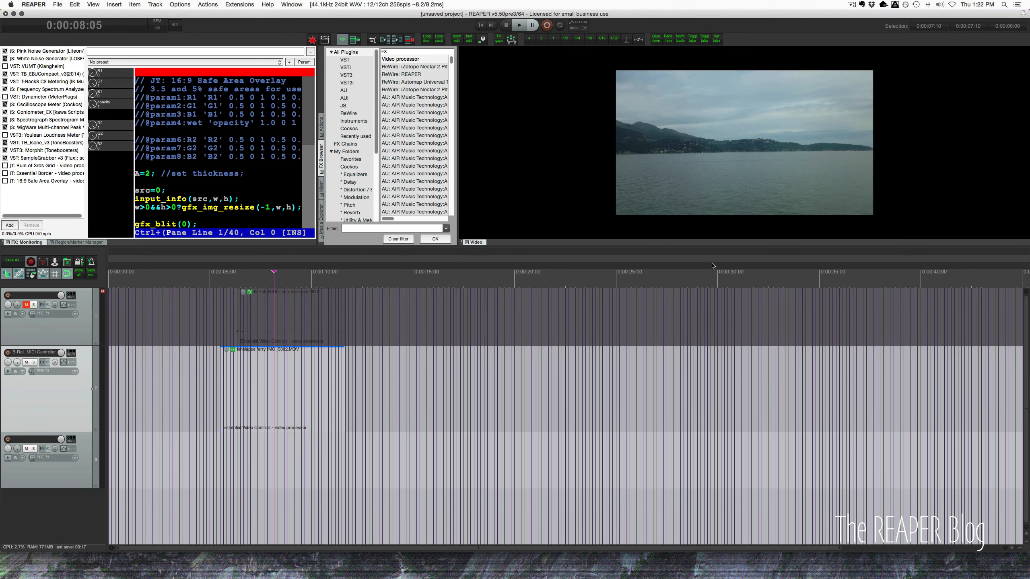
mouse_move(662, 274)
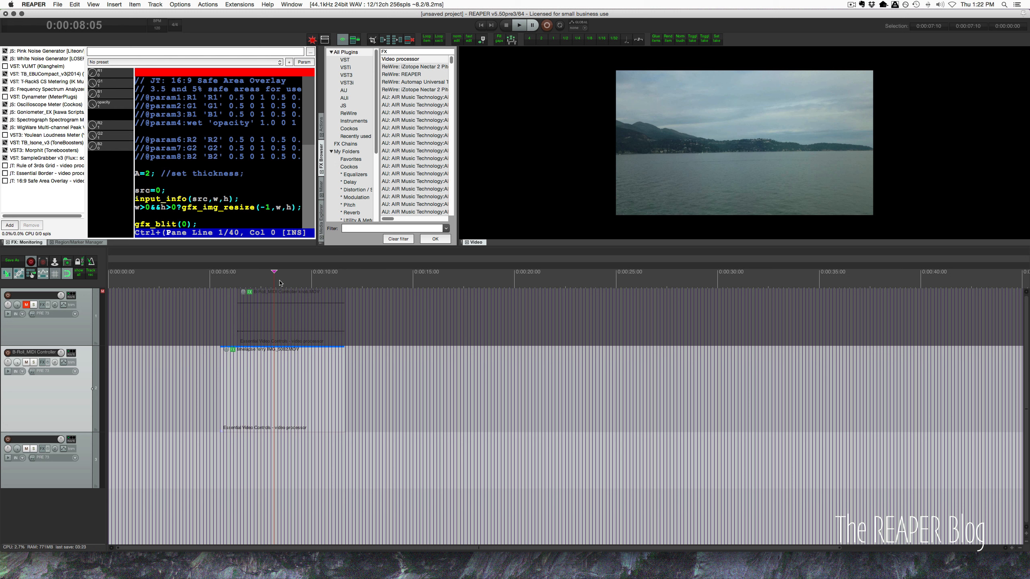
- Confirm 1920×1080 project video settings and enable the JT: Essential Border processor in Monitoring FX
left_click(45, 173)
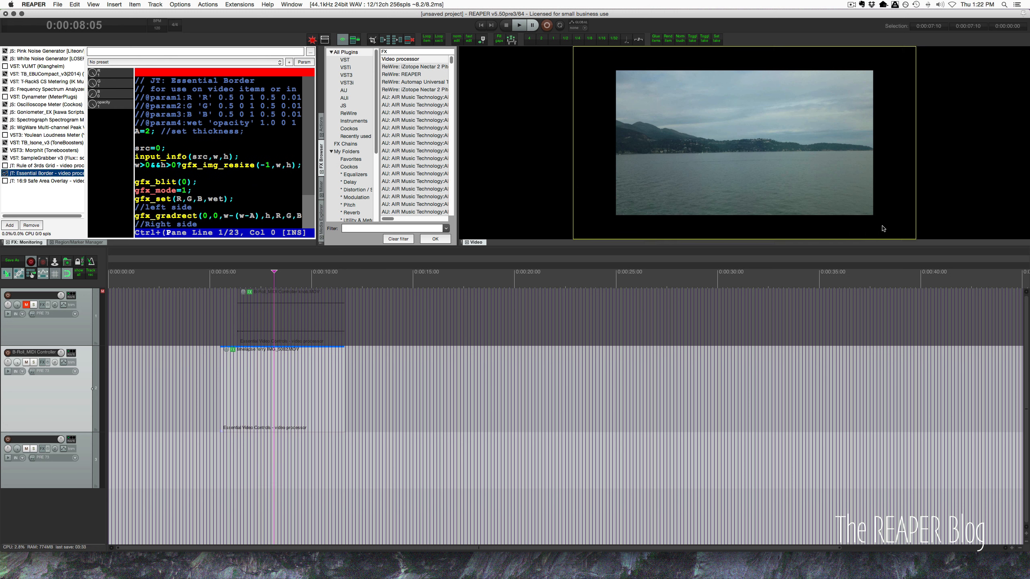
mouse_move(886, 223)
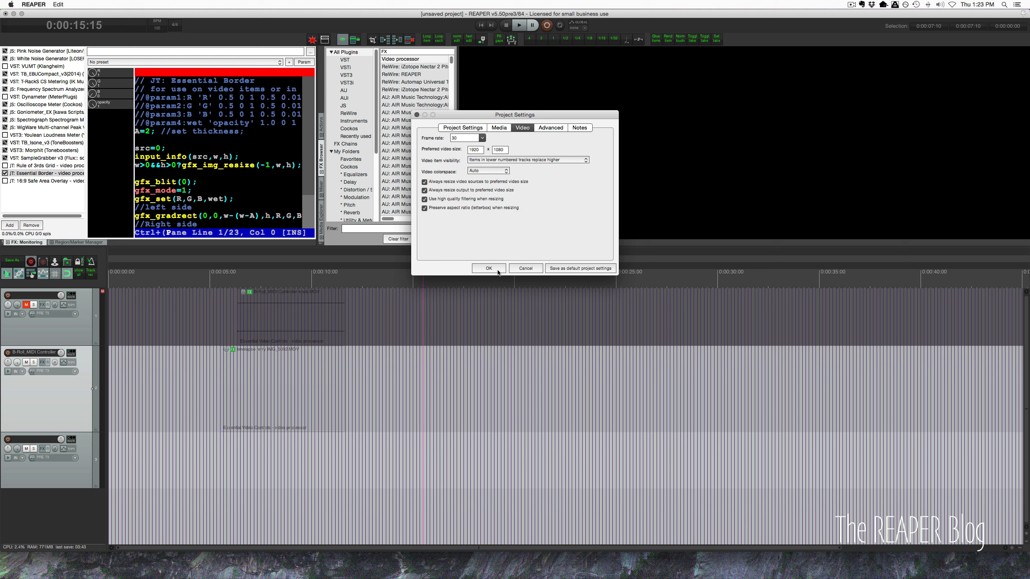
left_click(489, 267)
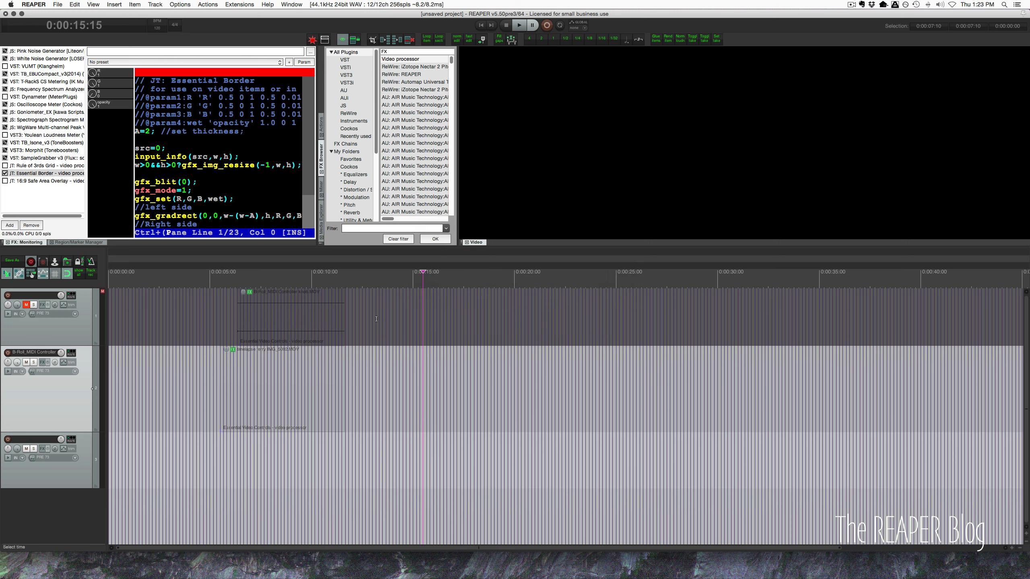
left_click(287, 272)
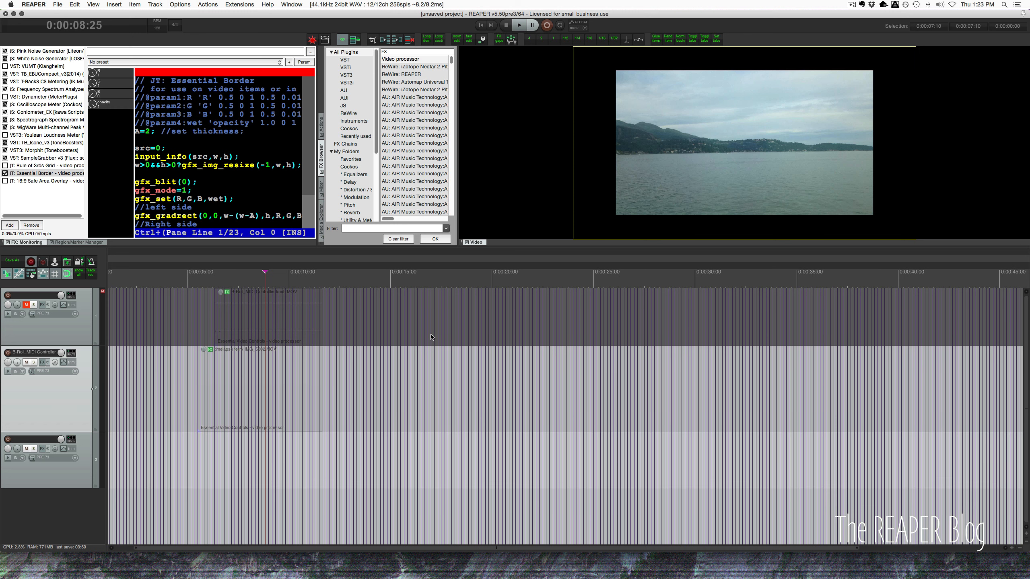
left_click(263, 272)
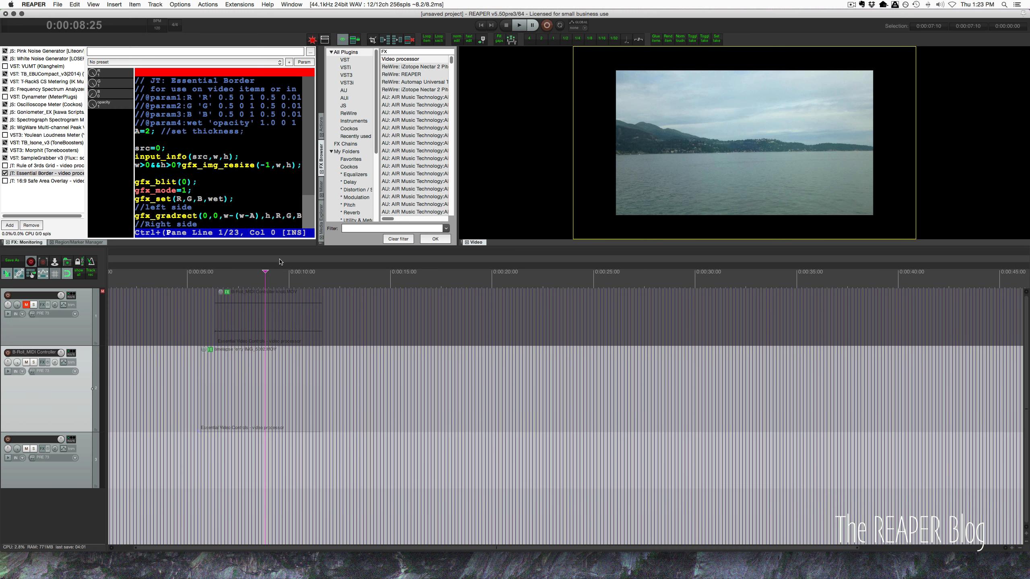
mouse_move(233, 393)
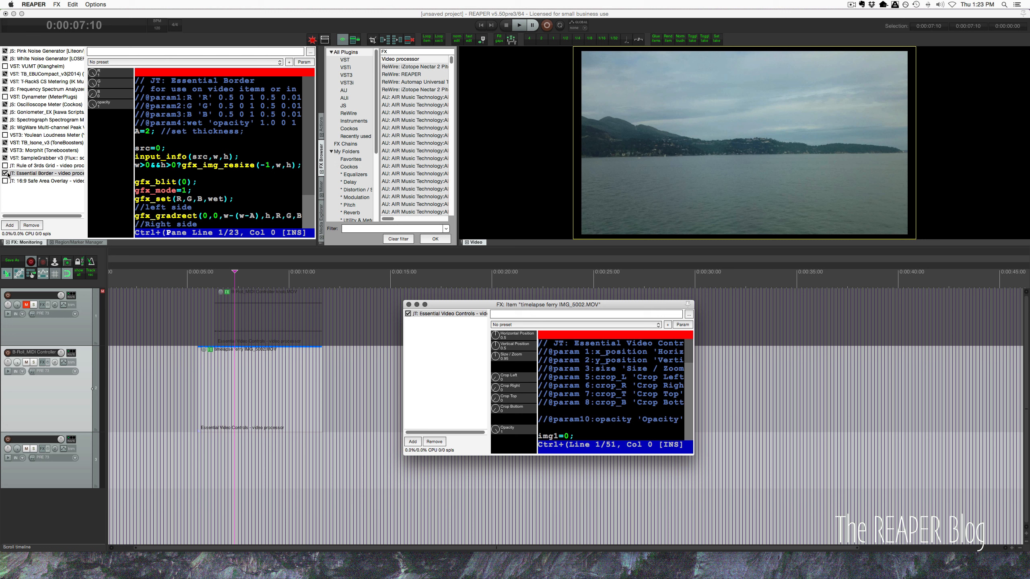
- Float the Essential Border JSFX code editor into its own window
left_click(42, 173)
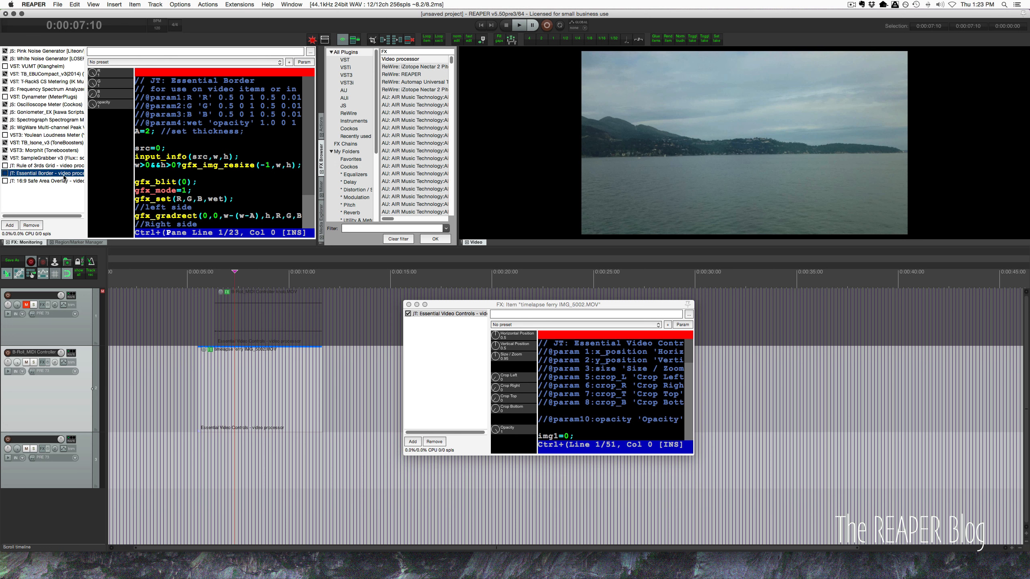
left_click(5, 173)
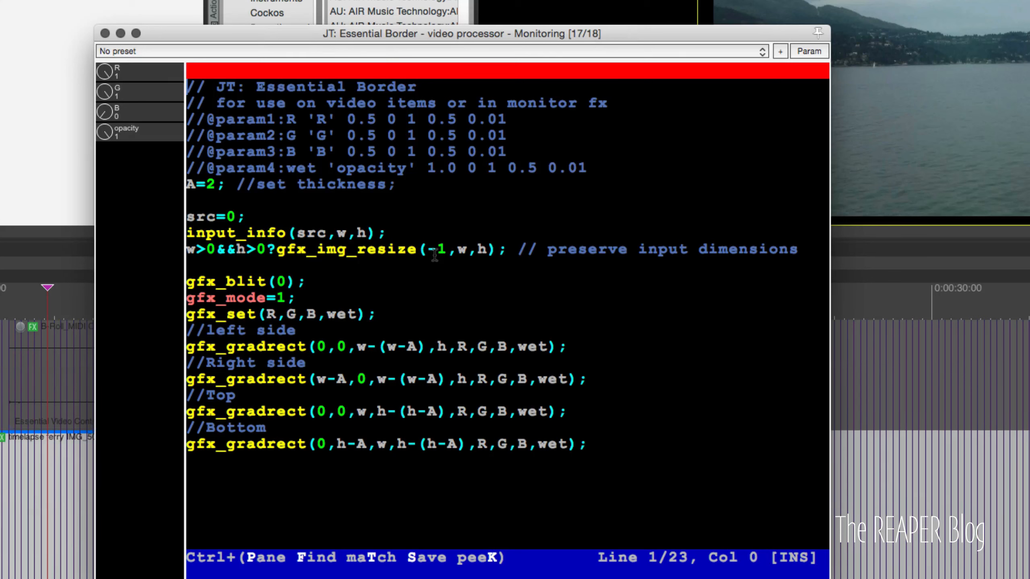
mouse_move(320, 109)
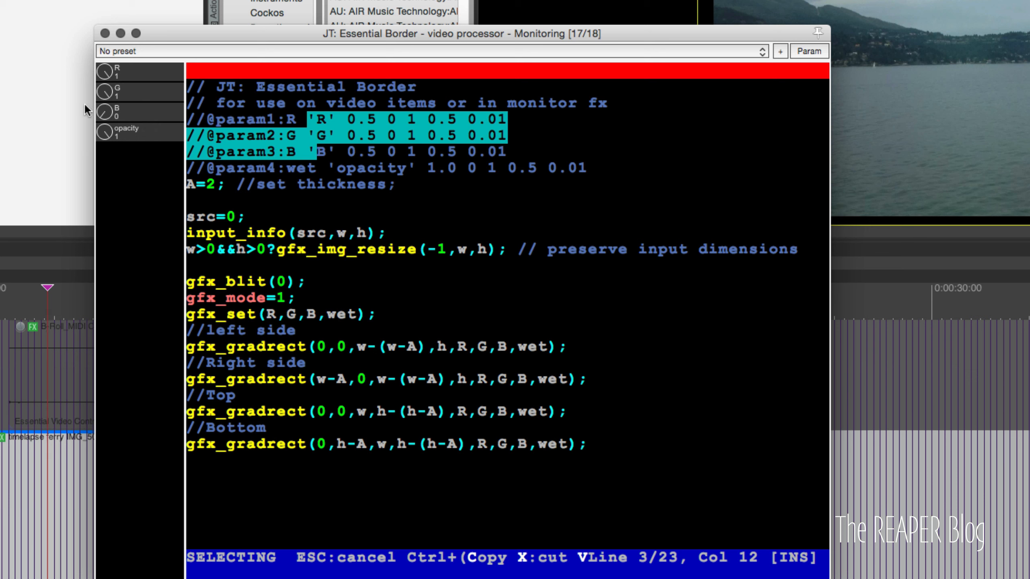
mouse_move(130, 74)
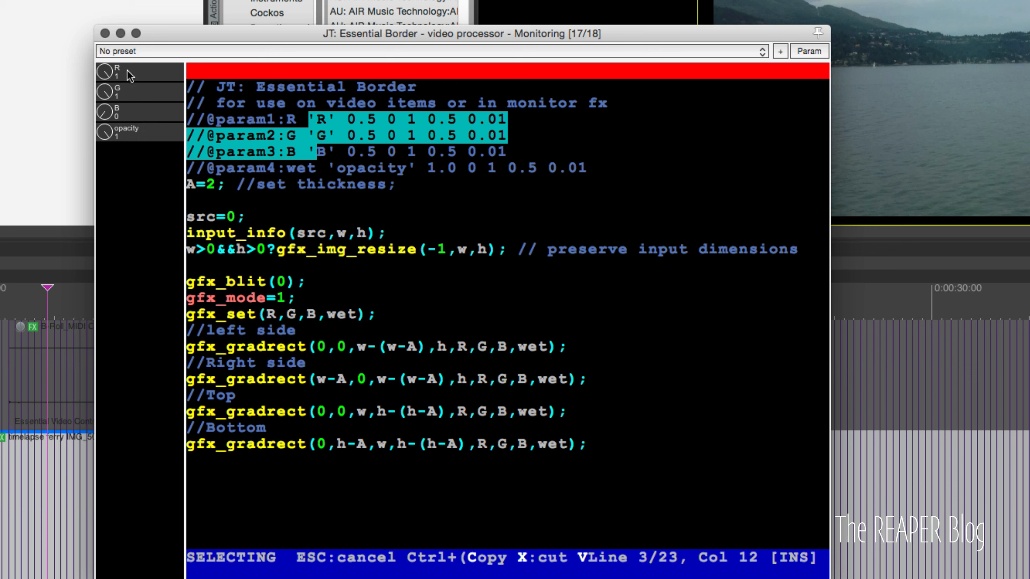
mouse_move(135, 114)
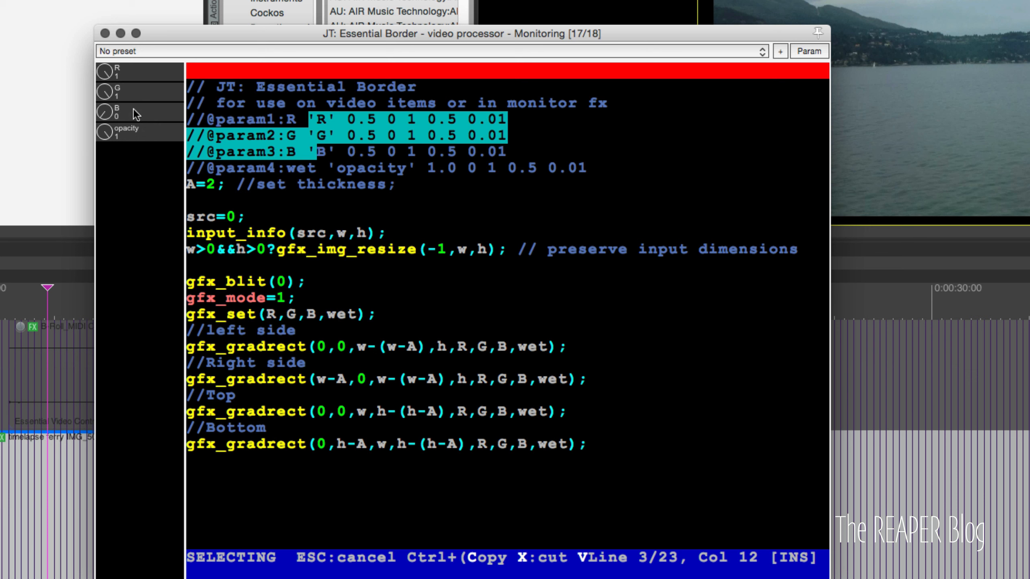
mouse_move(111, 131)
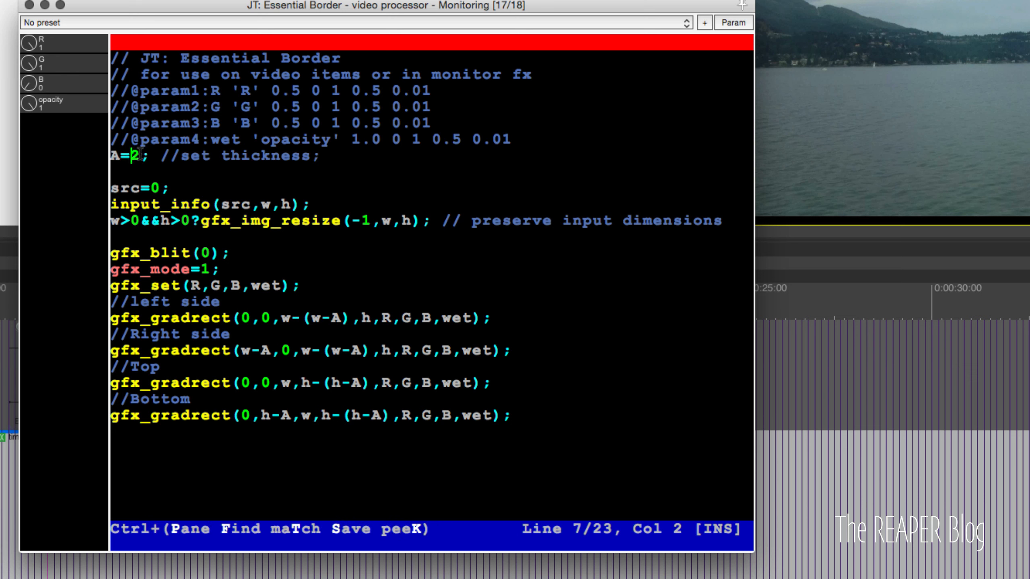
key("right")
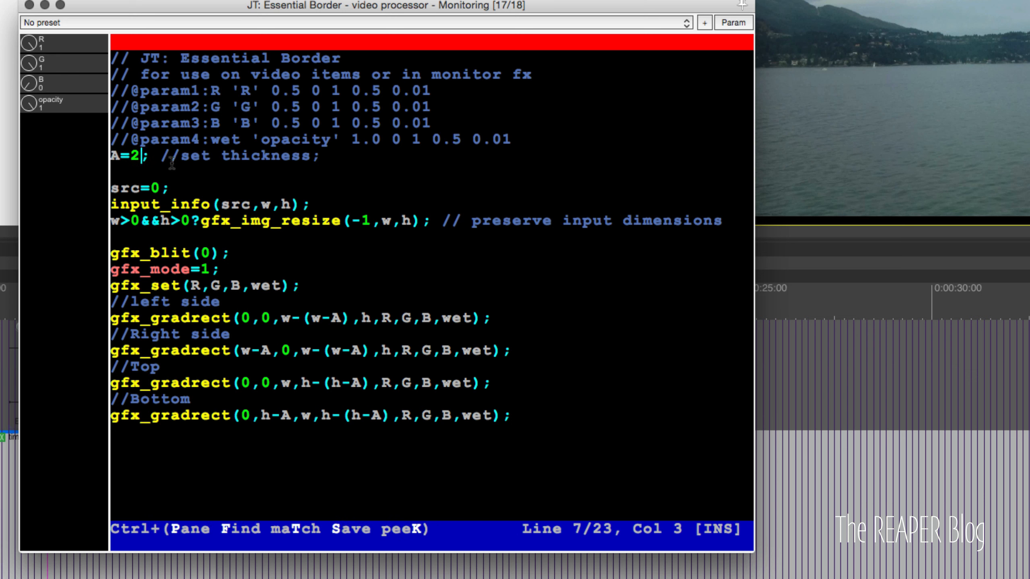
- Change the border thickness from A=2 to A=20 and recompile
type("0")
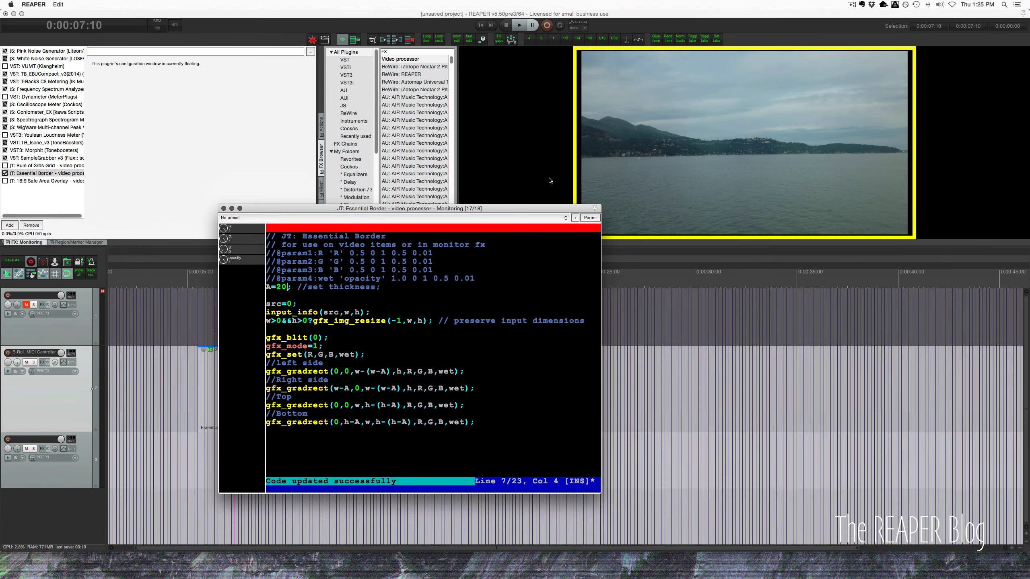
mouse_move(620, 152)
type("1")
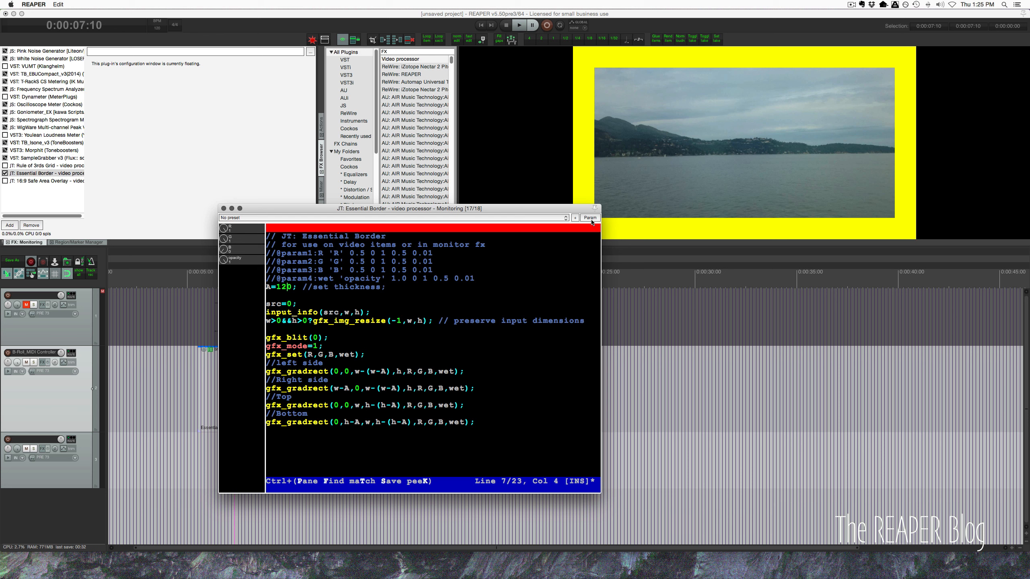
mouse_move(594, 170)
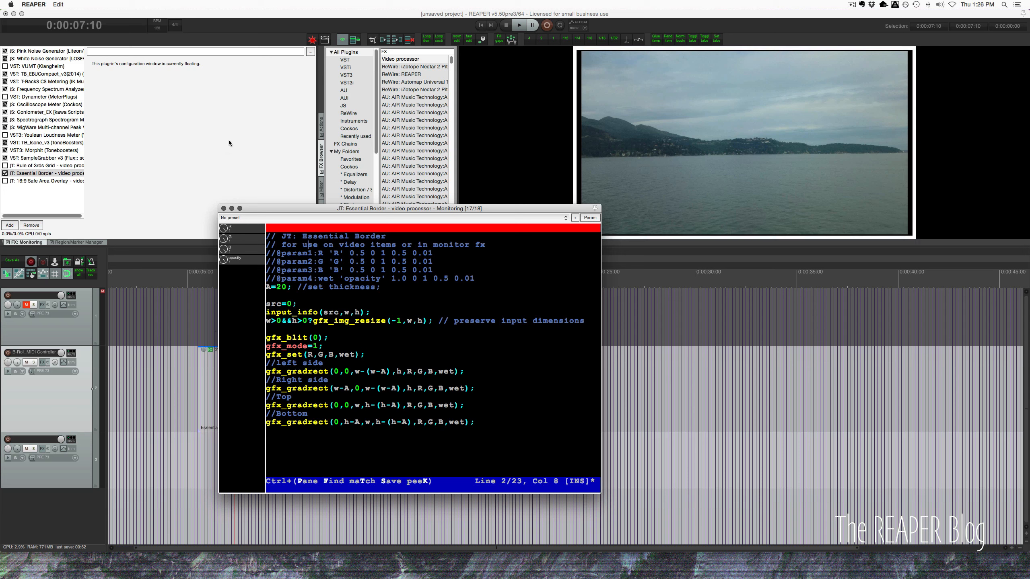
mouse_move(246, 257)
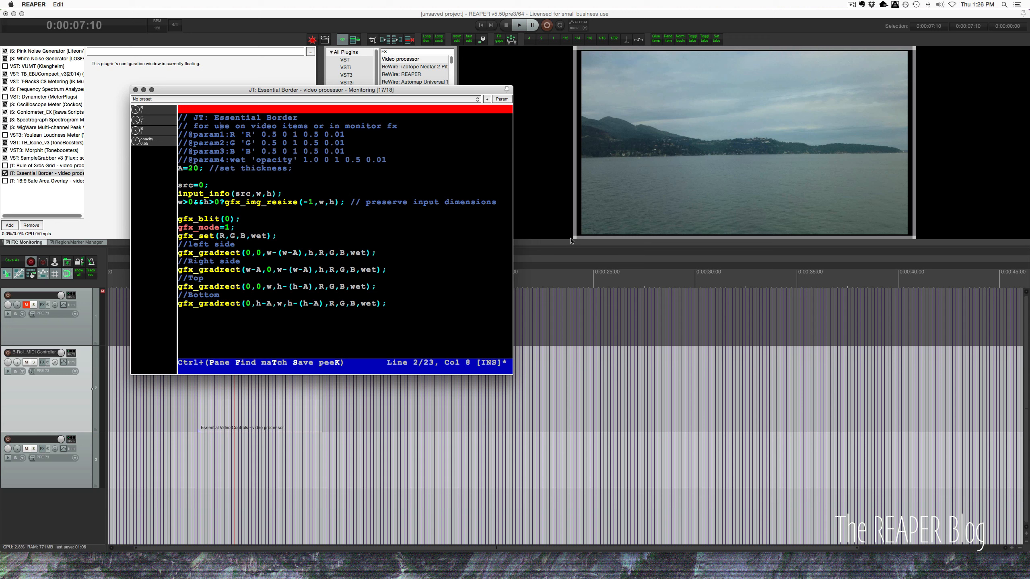
mouse_move(136, 145)
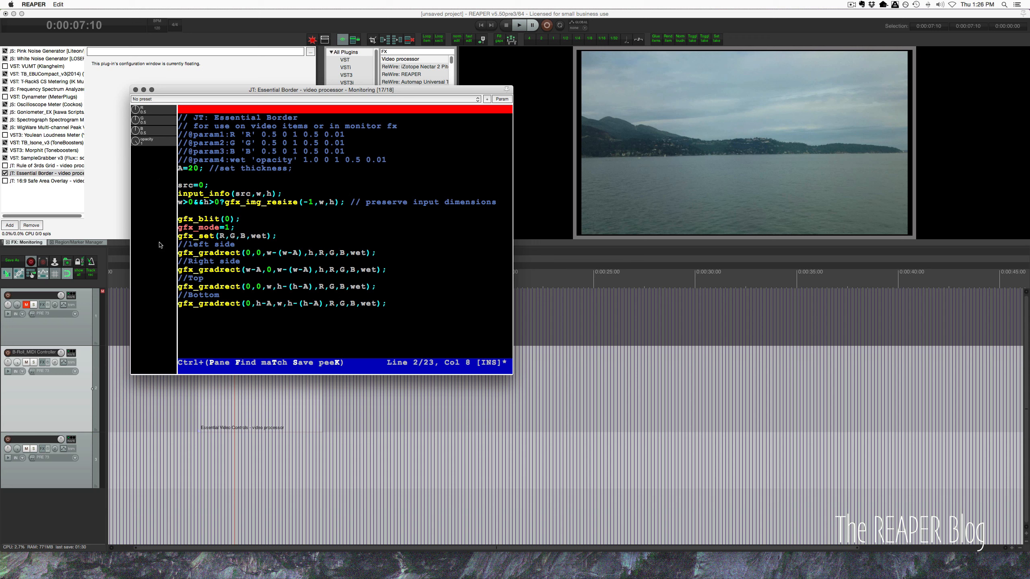
- Scale and position the B-Roll clip as a picture-in-picture in the upper right
left_click(277, 236)
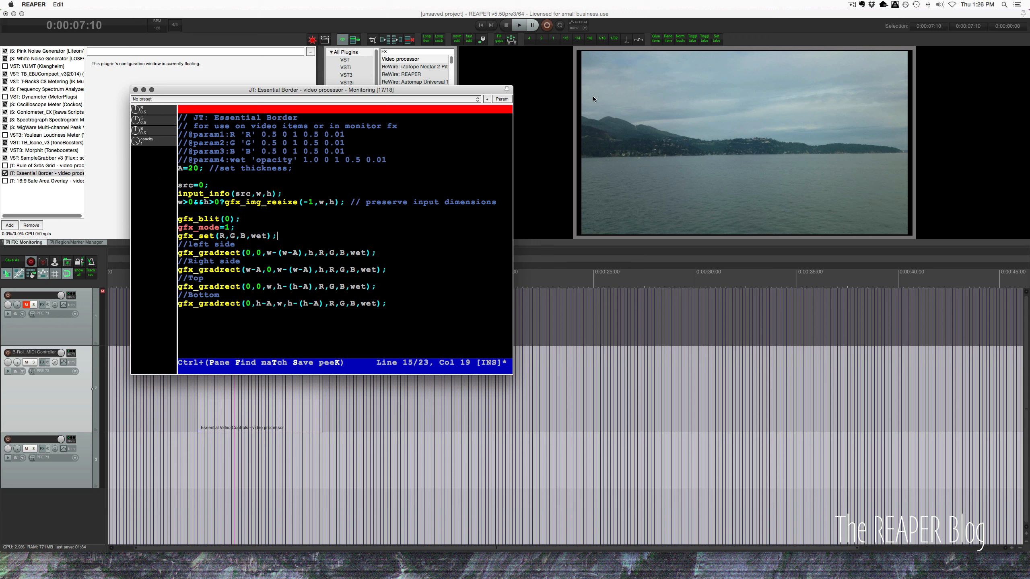
mouse_move(576, 70)
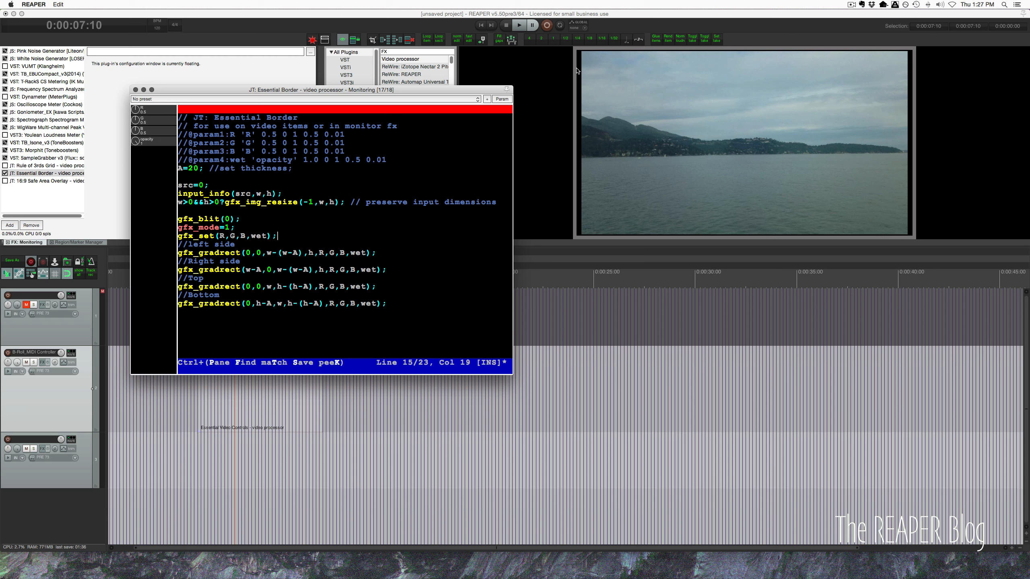
mouse_move(577, 118)
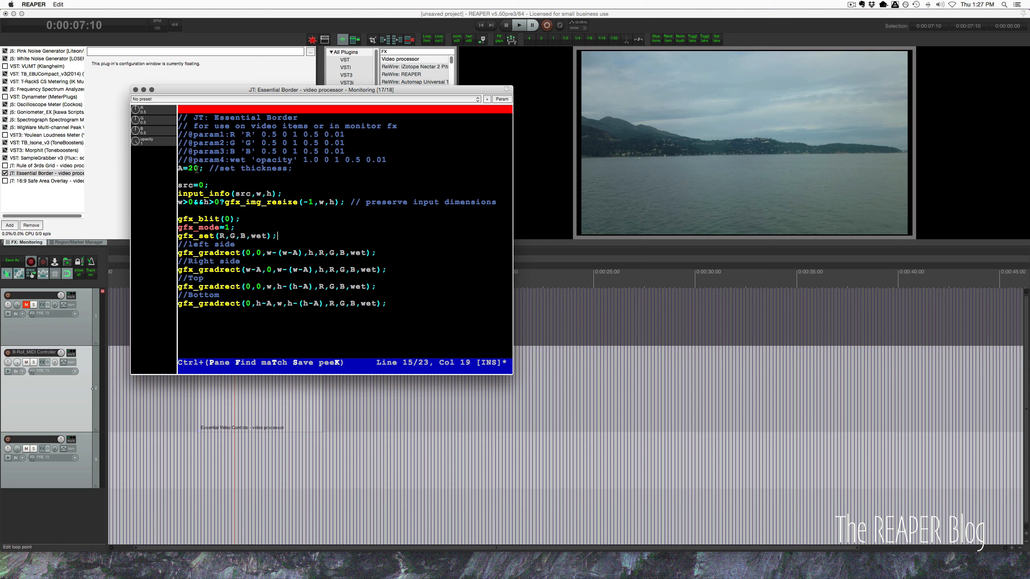
mouse_move(772, 251)
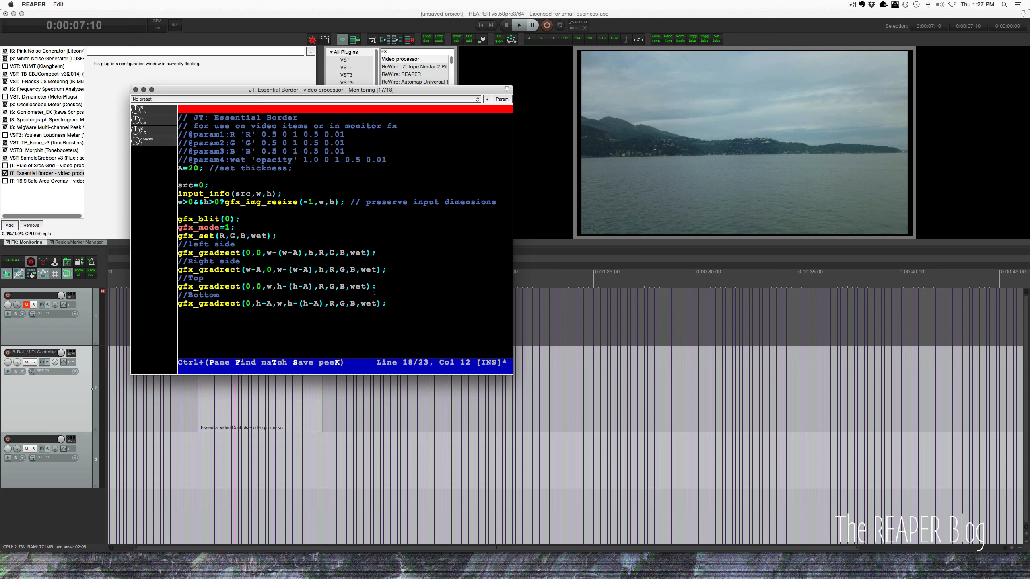
left_click(241, 261)
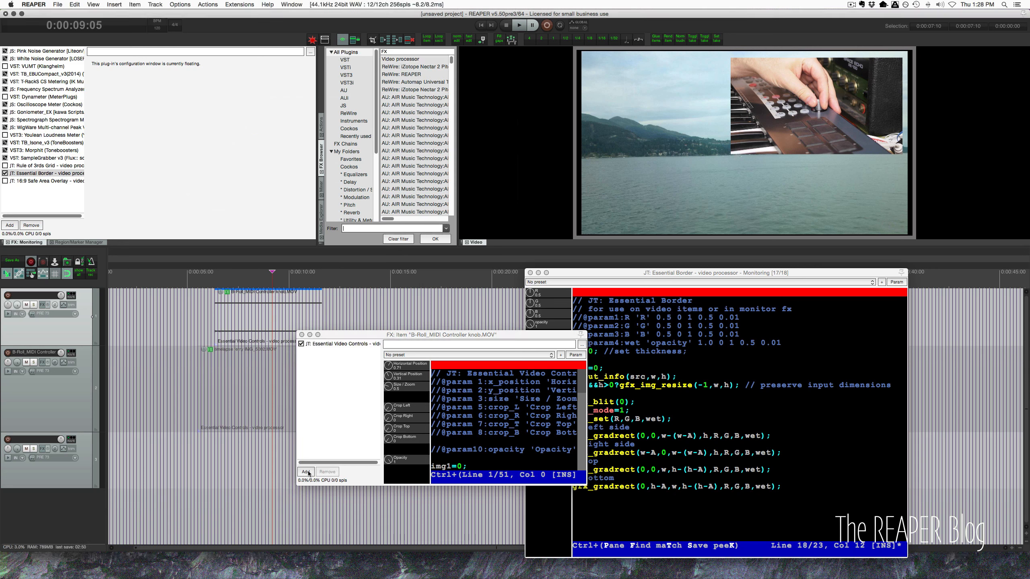
- Add a JT: Essential Border video processor to the B-Roll clip's FX chain
left_click(400, 59)
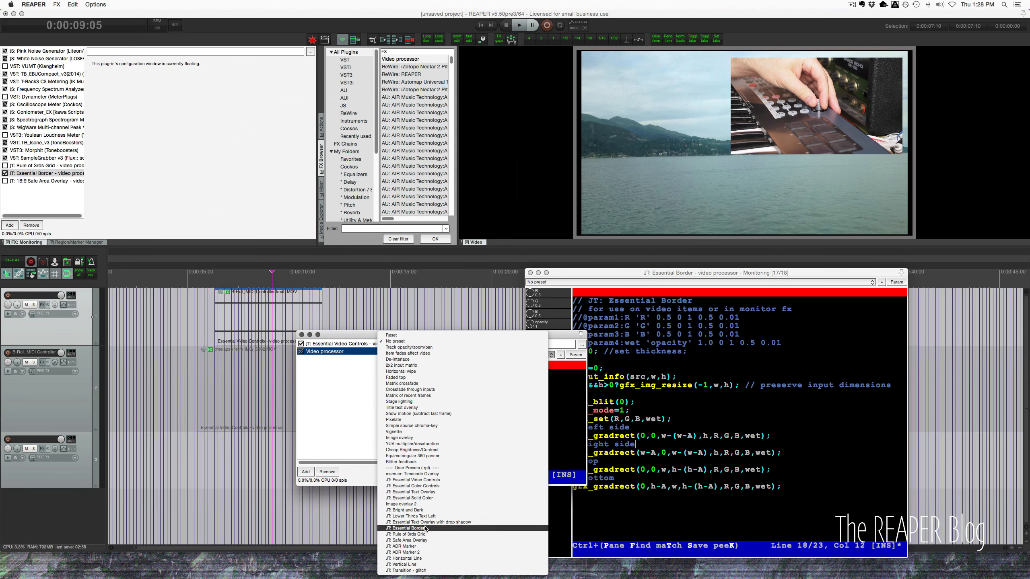
left_click(407, 527)
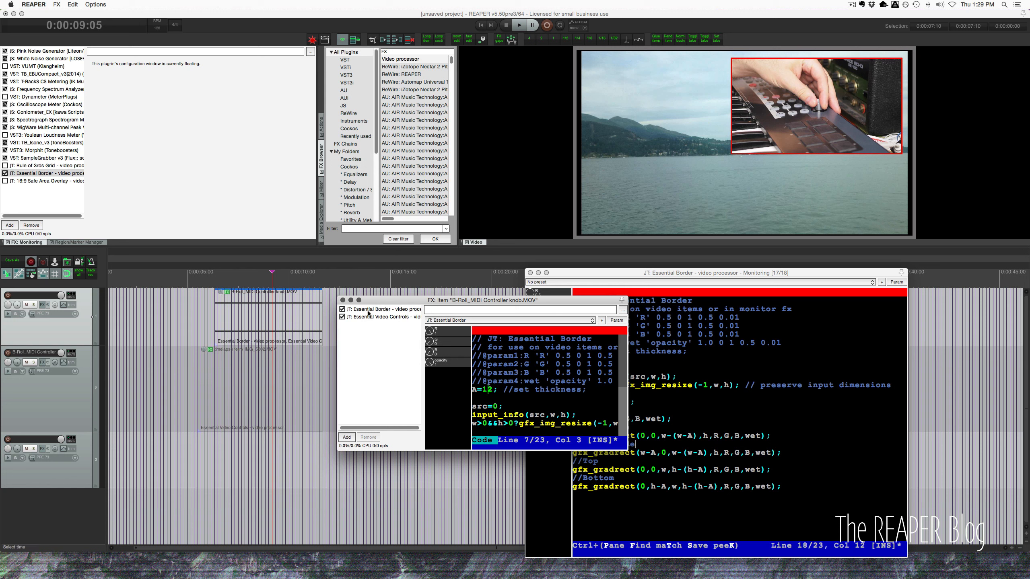
left_click(388, 317)
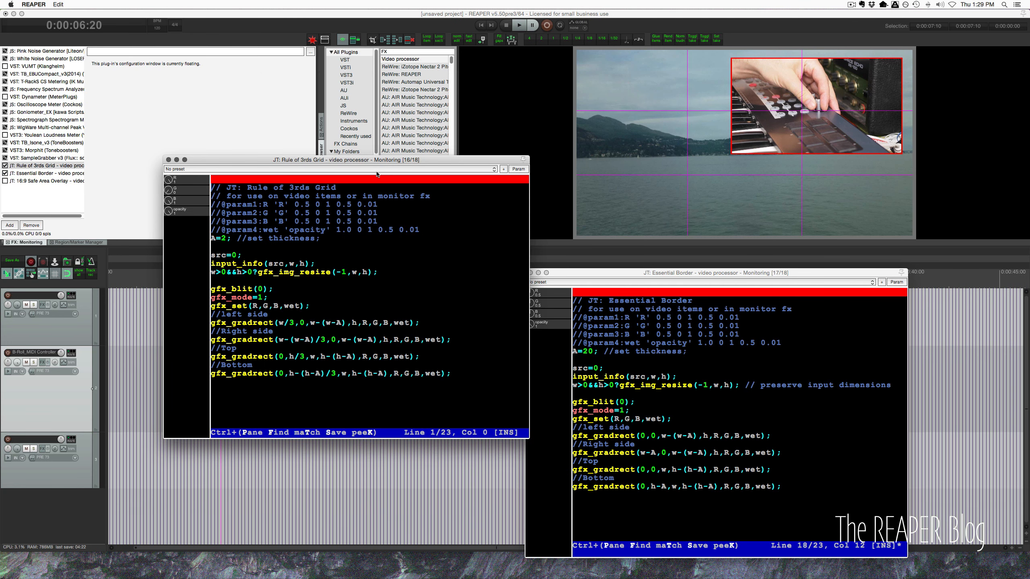
mouse_move(678, 172)
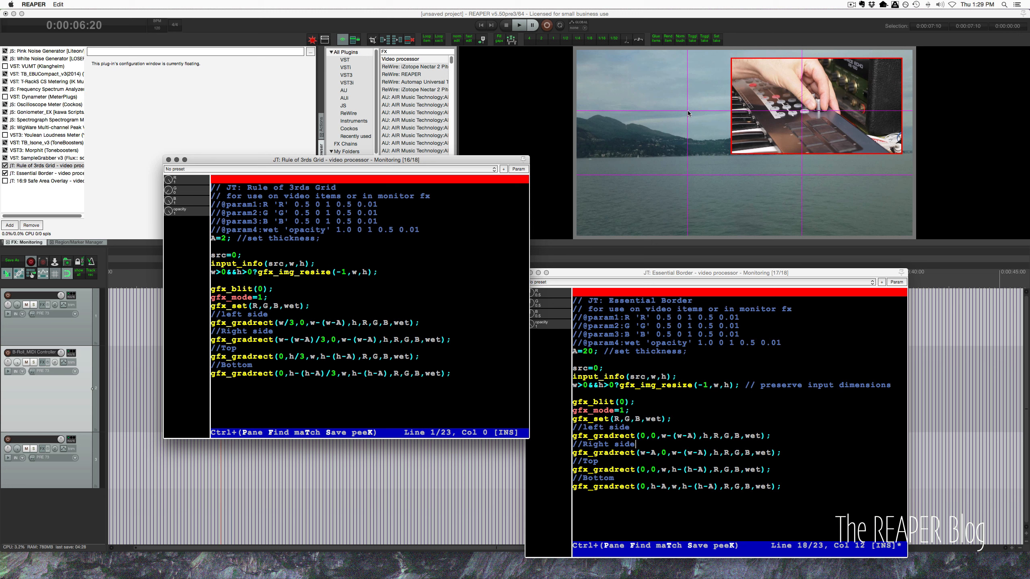
mouse_move(681, 176)
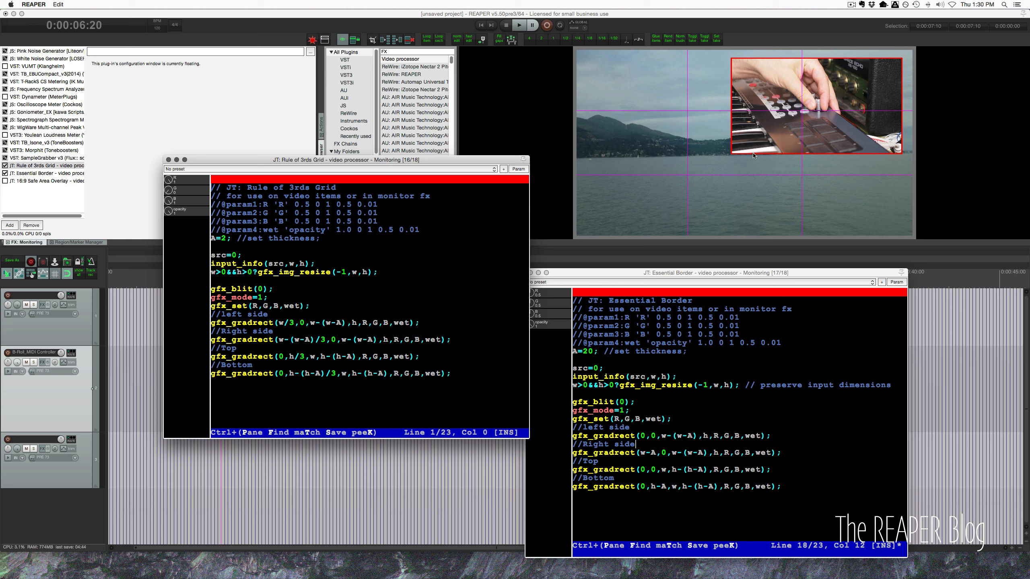
mouse_move(756, 137)
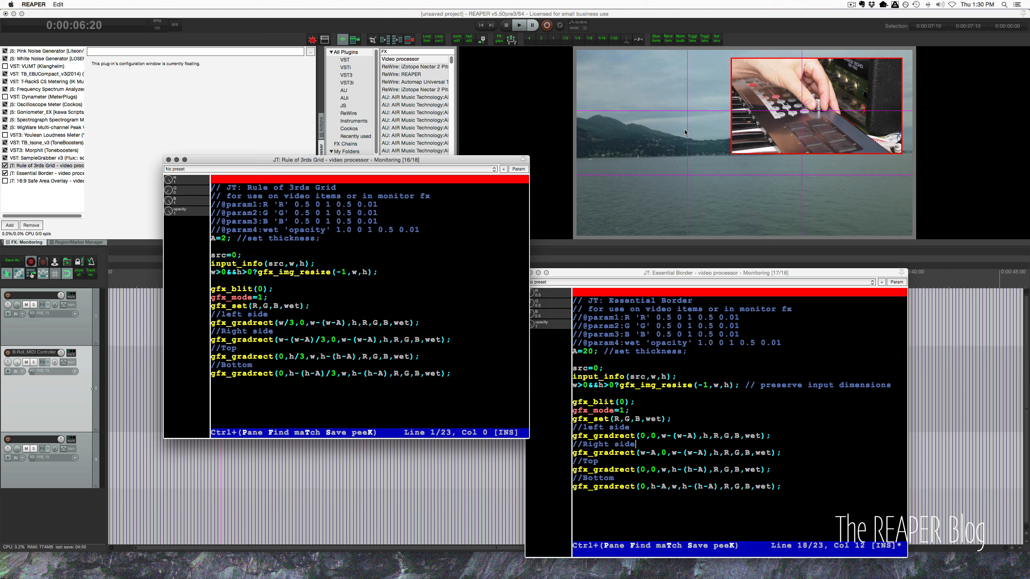
mouse_move(695, 213)
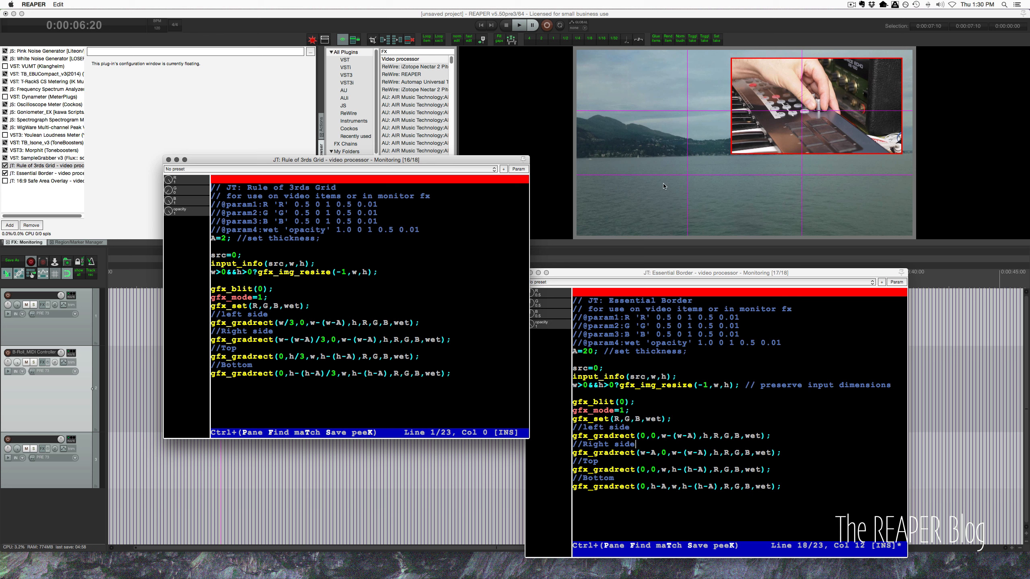
mouse_move(699, 185)
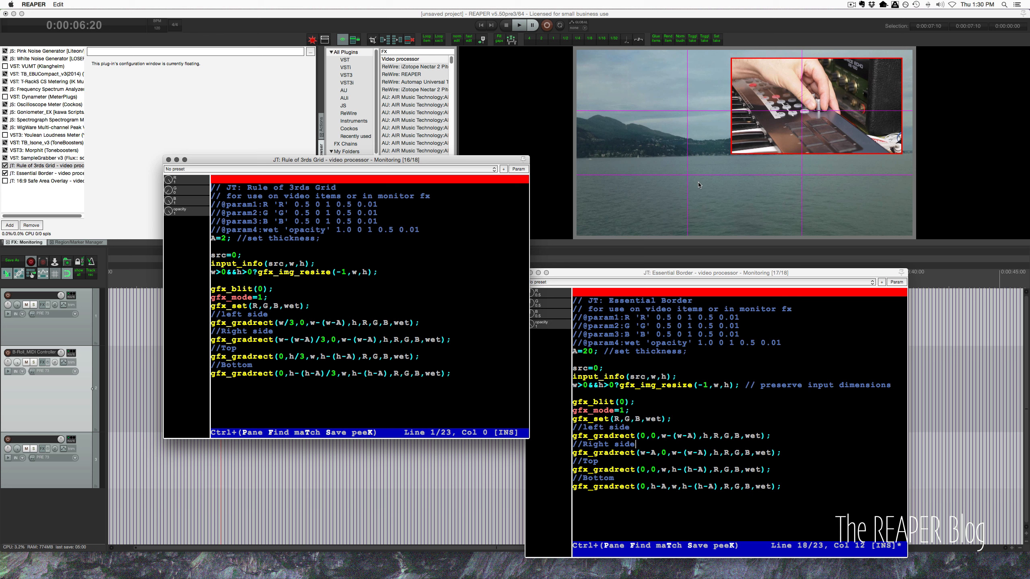
mouse_move(731, 191)
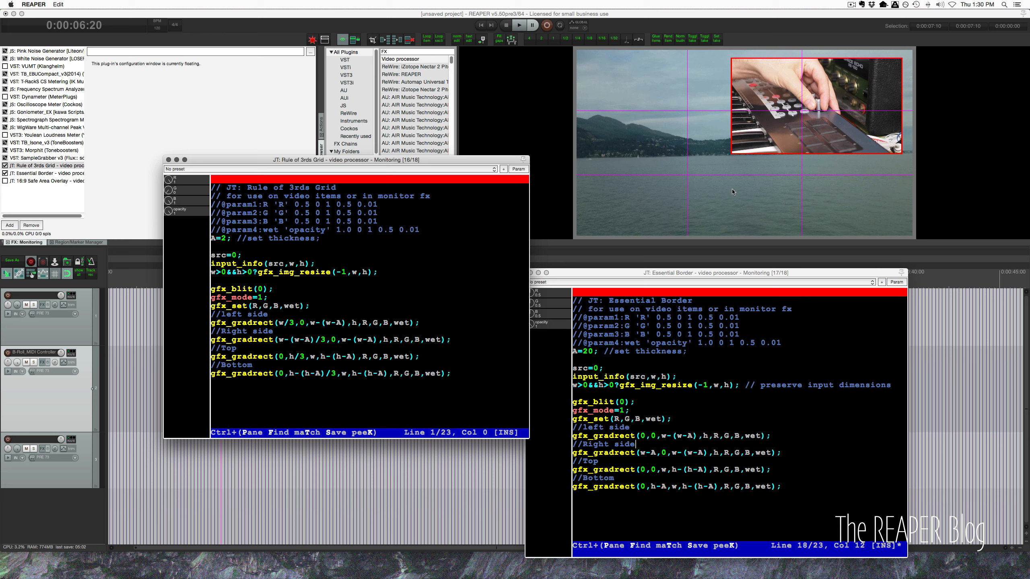
mouse_move(708, 180)
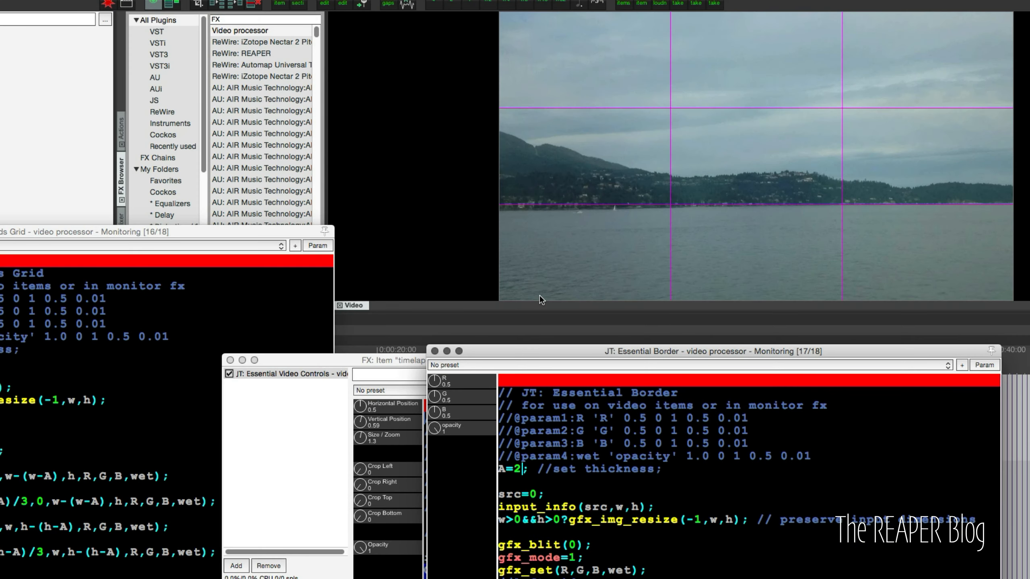
mouse_move(689, 16)
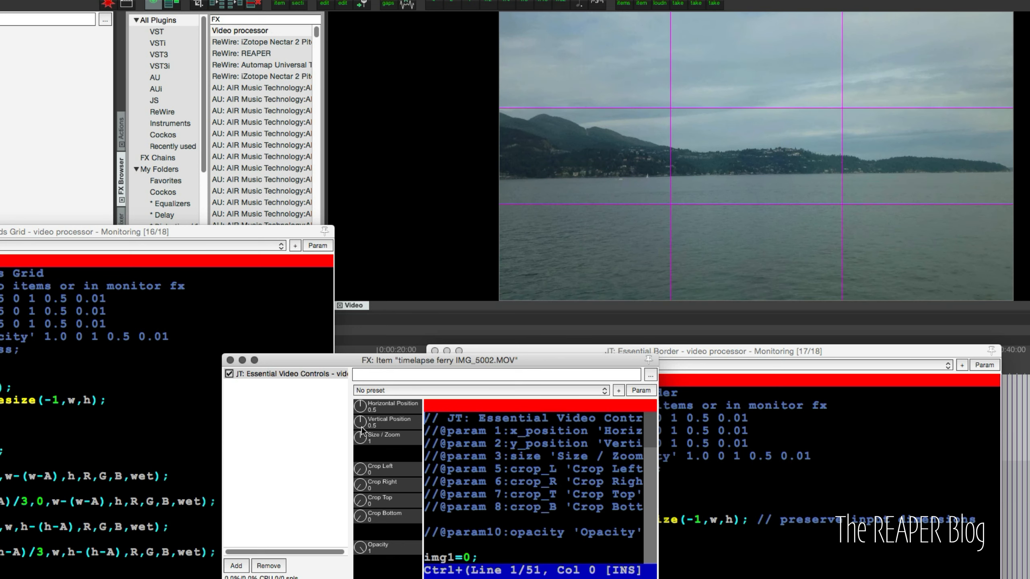
mouse_move(362, 446)
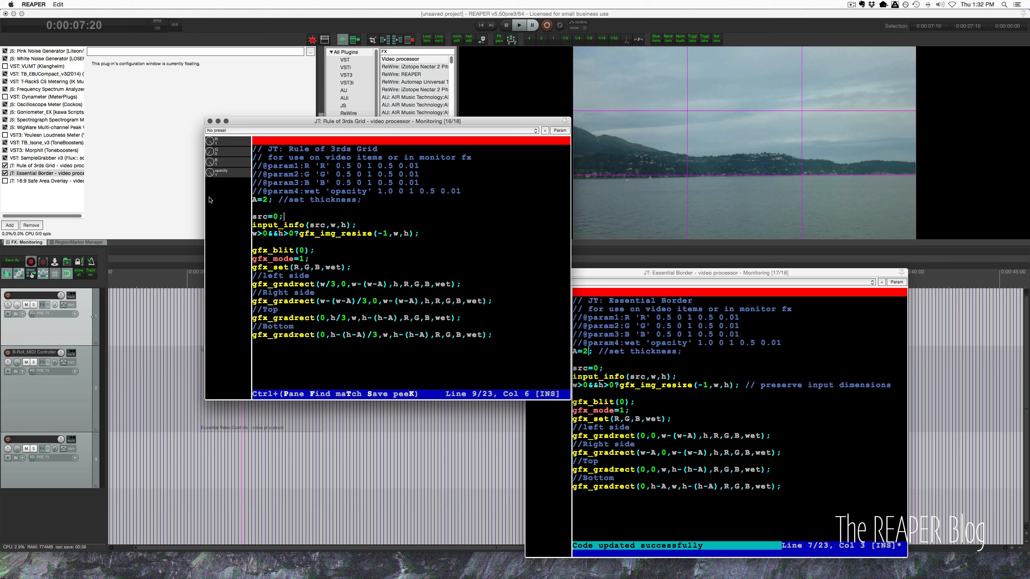
- Set the grid line thickness to 6 and lower the grid's opacity
left_click(268, 200)
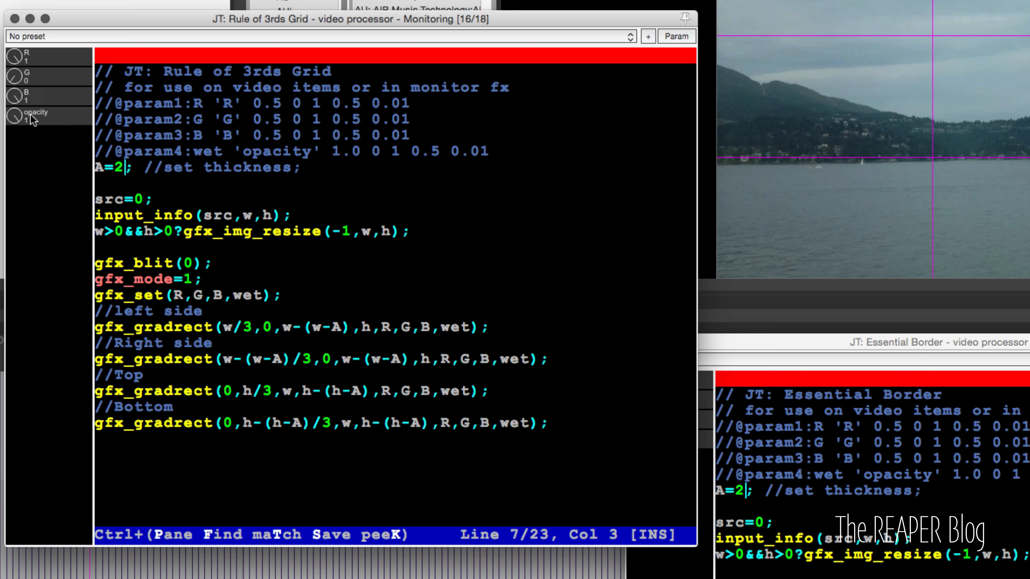
type("0")
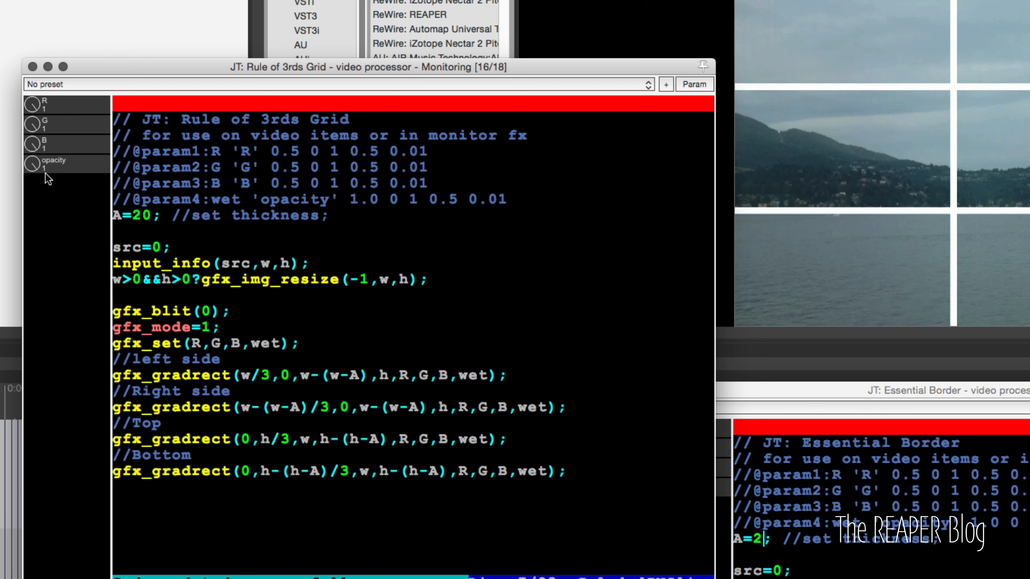
left_click_drag(31, 164, 31, 210)
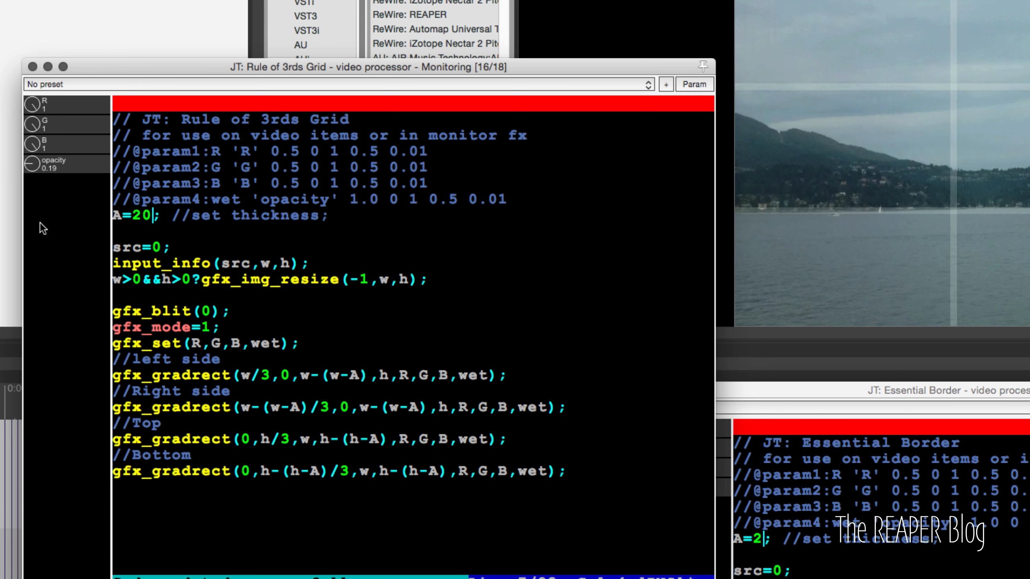
left_click_drag(31, 166, 36, 158)
type("6")
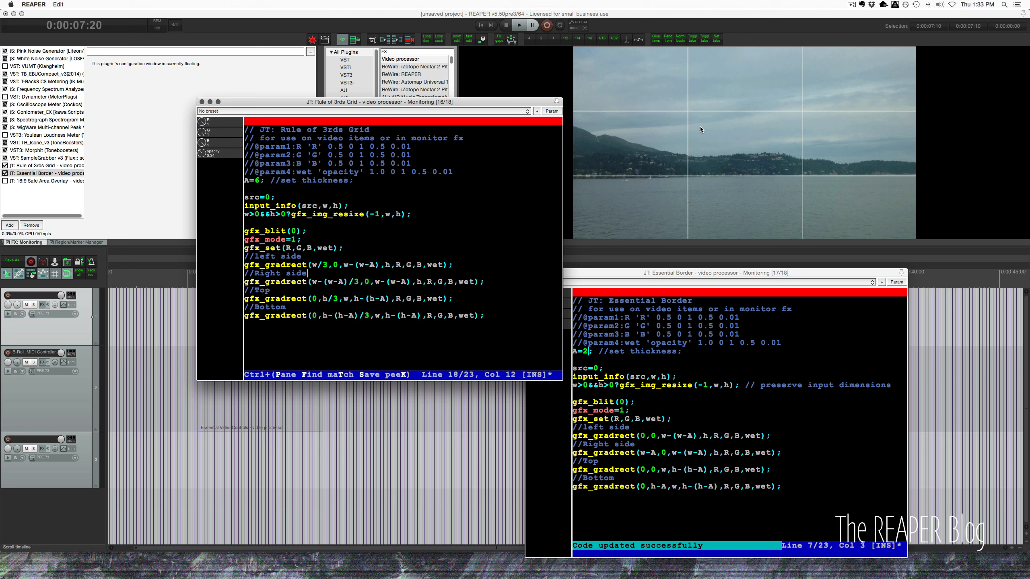
mouse_move(910, 68)
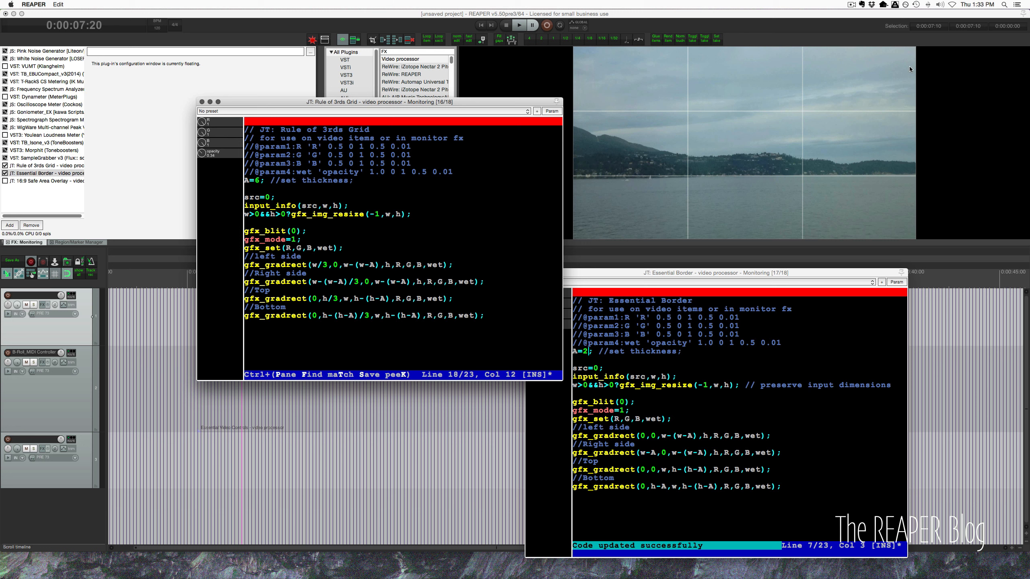
- Bypass the grid and border overlays and enable JT: 16:9 Safe Area Overlay
left_click(5, 173)
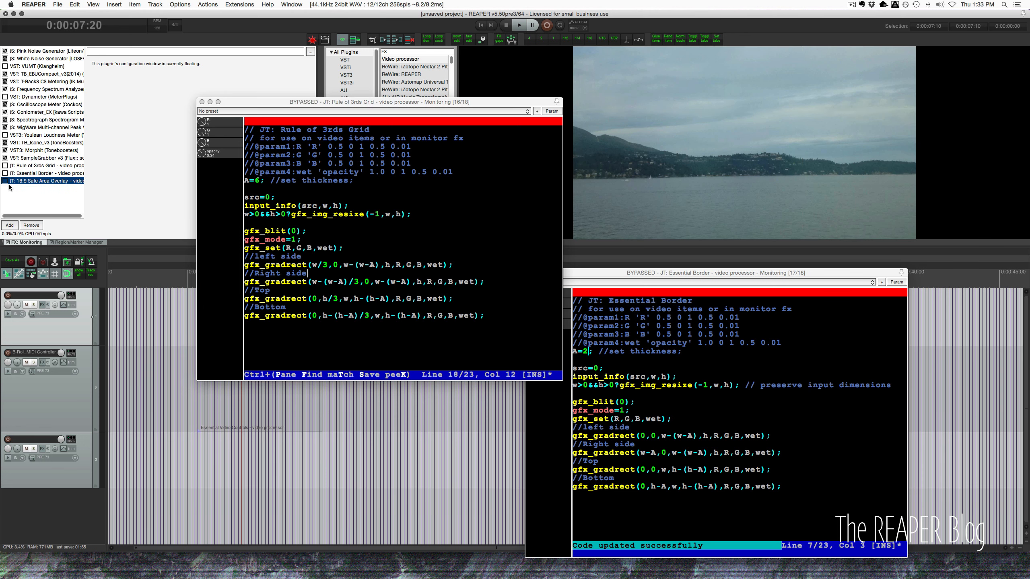
left_click(43, 181)
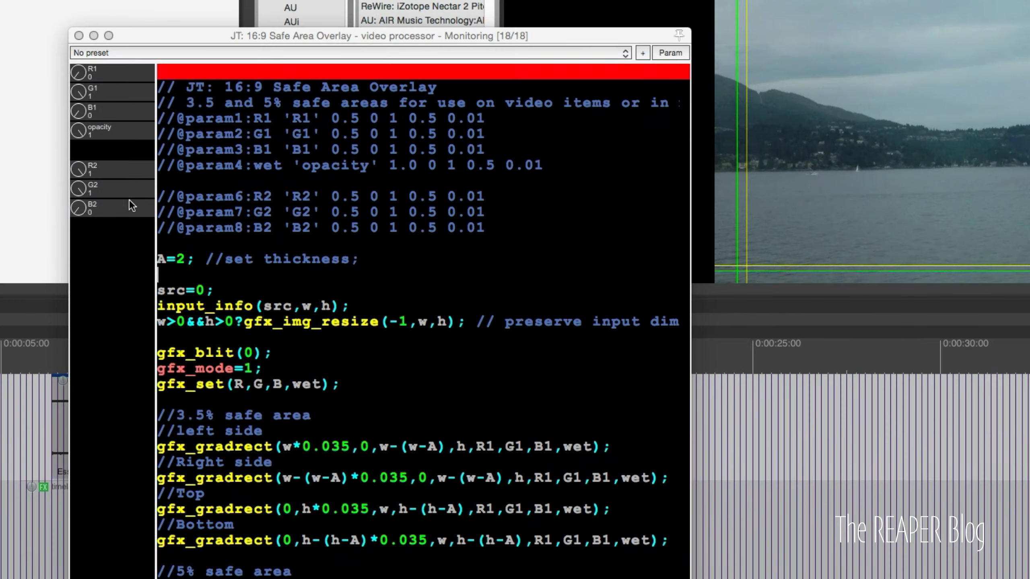
mouse_move(636, 142)
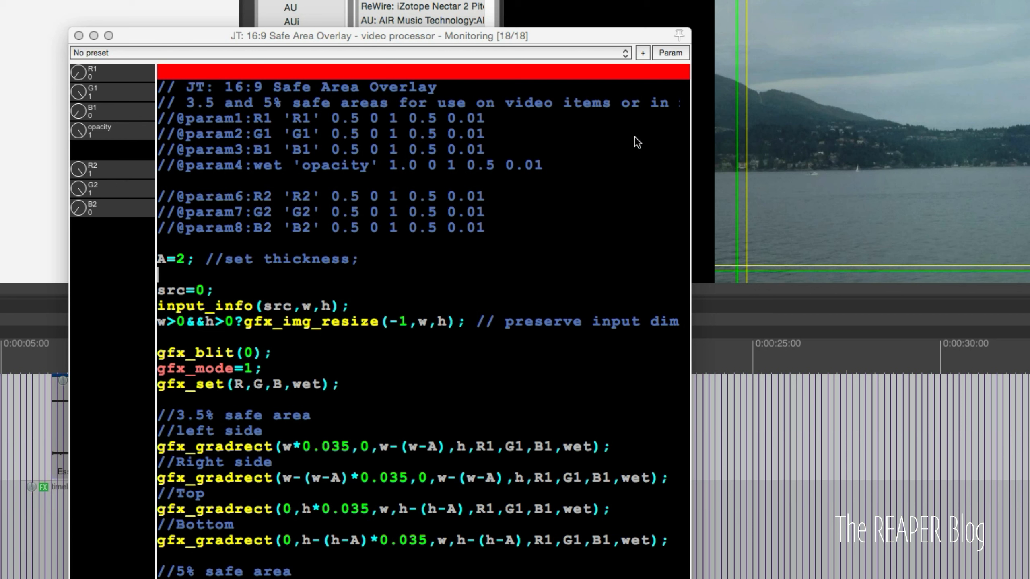
mouse_move(674, 176)
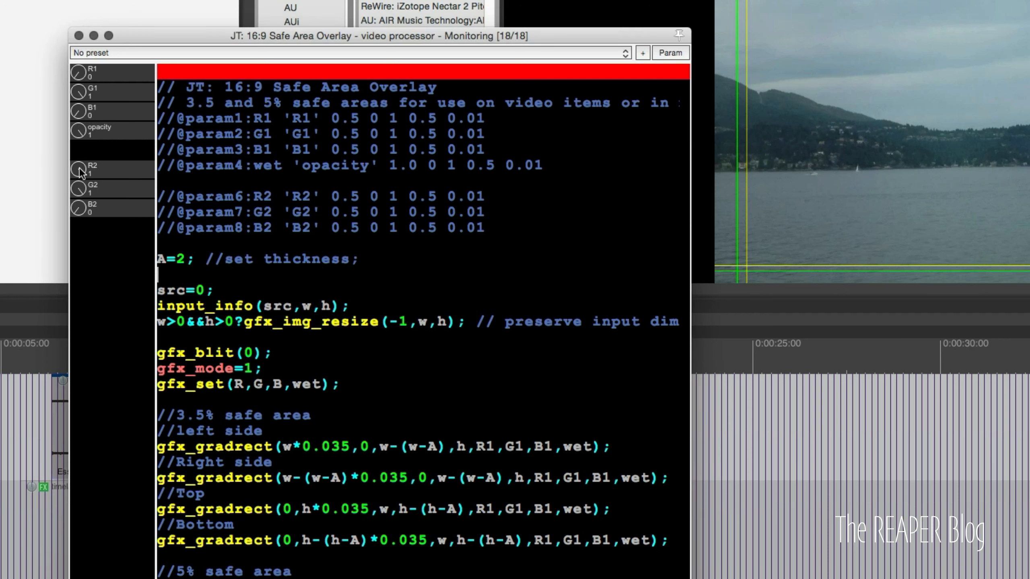
mouse_move(742, 52)
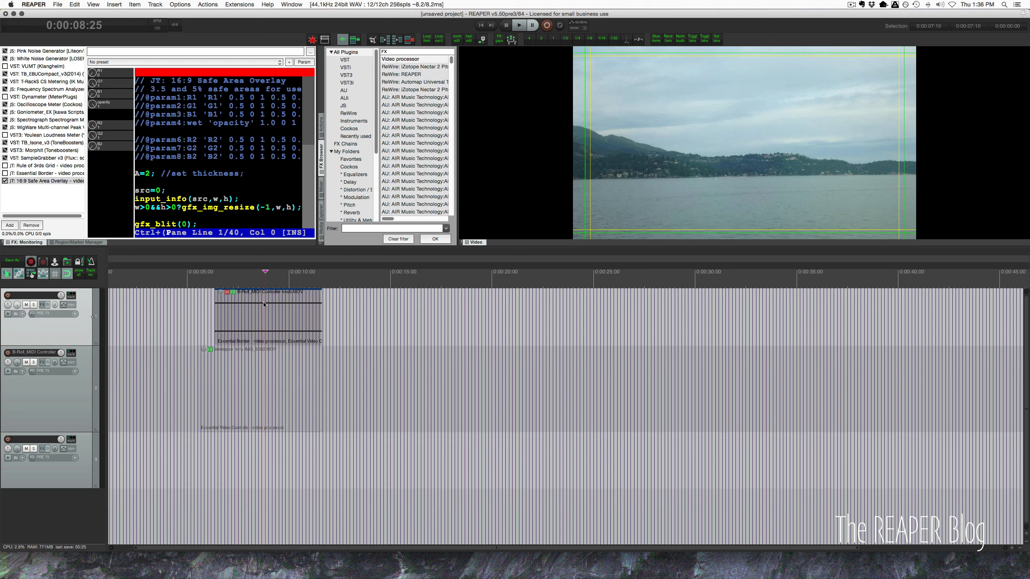
mouse_move(747, 156)
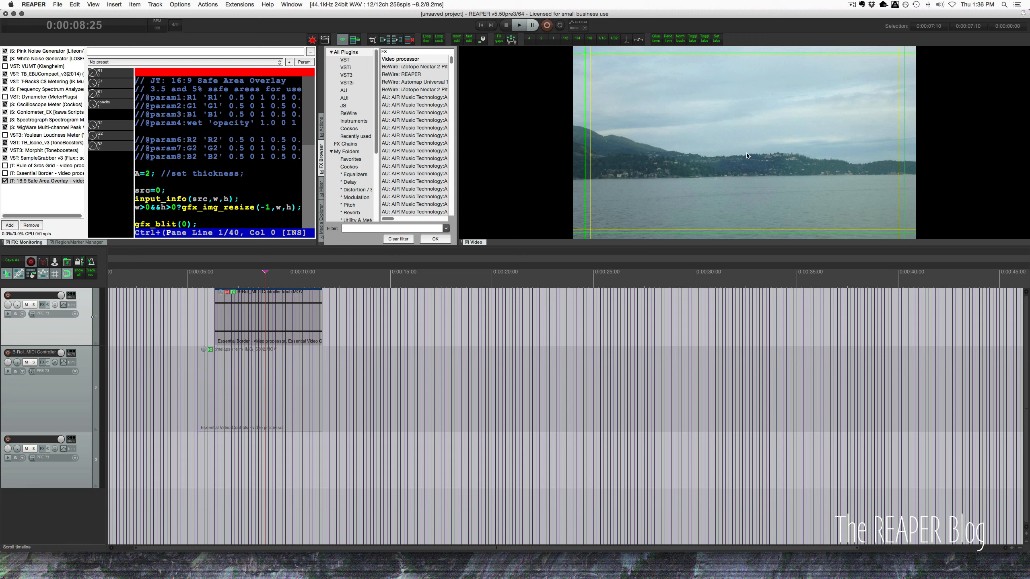